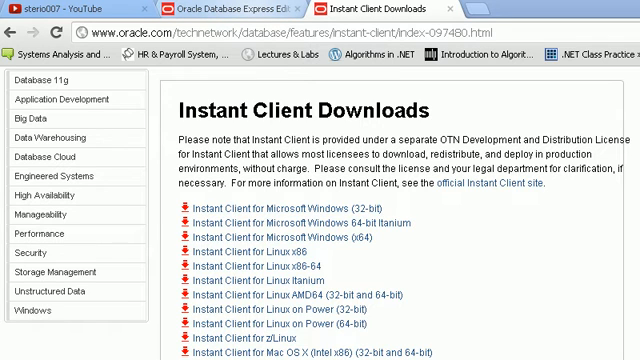
- Download the Instant Client for Microsoft Windows (32-bit) package
left_click(230, 12)
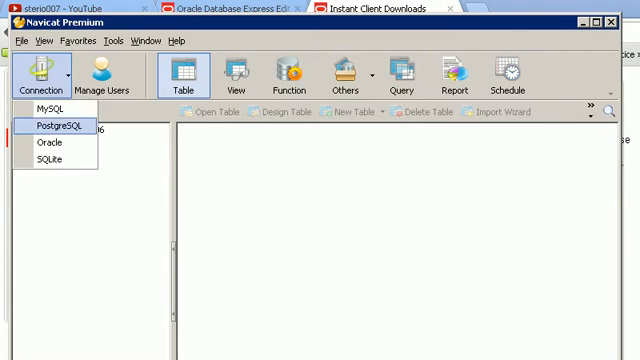
mouse_move(52, 142)
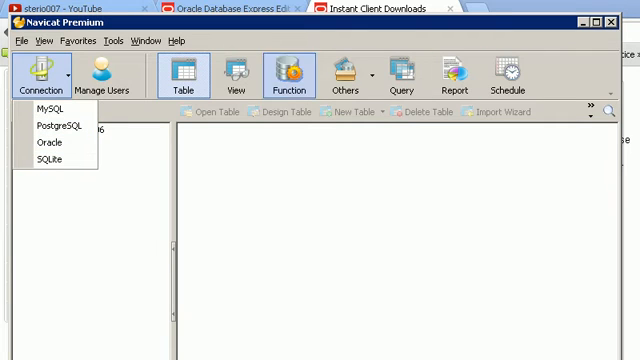
left_click(380, 8)
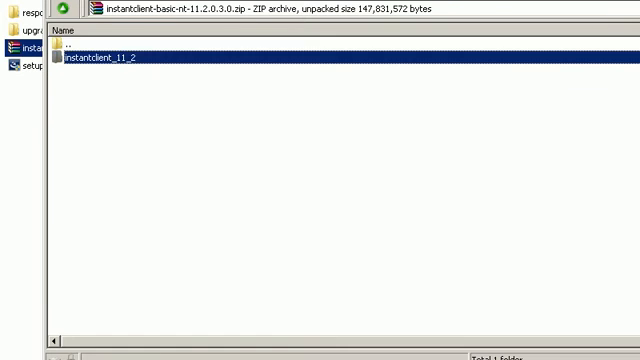
- Browse the instantclient_11_2 folder and select its client DLL files
double_click(110, 56)
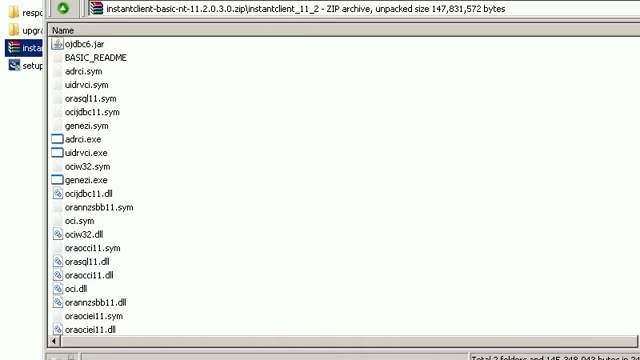
left_click(80, 232)
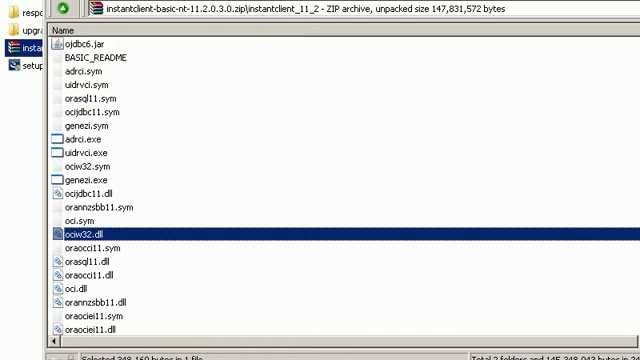
left_click(64, 292)
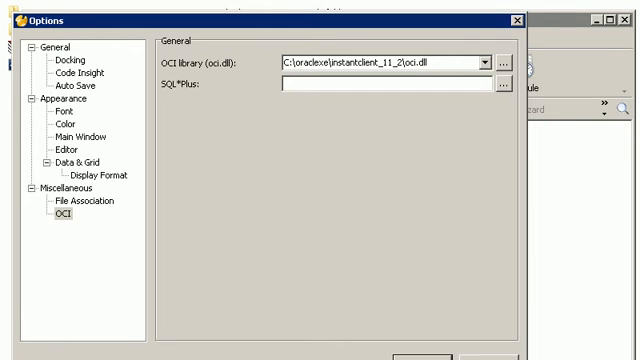
- Confirm the OCI library path C:\oradevel\instantclient_11_2\oci.dll
left_click(504, 62)
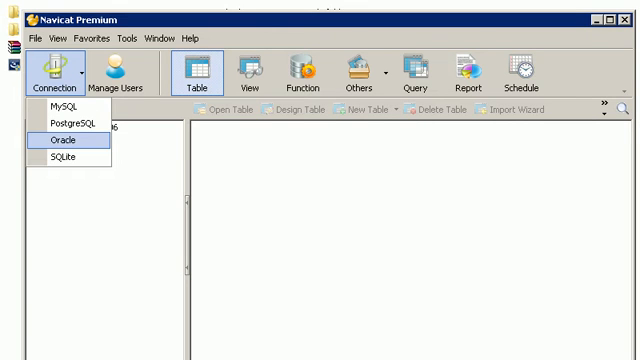
- Start a new Oracle connection for XE
left_click(62, 146)
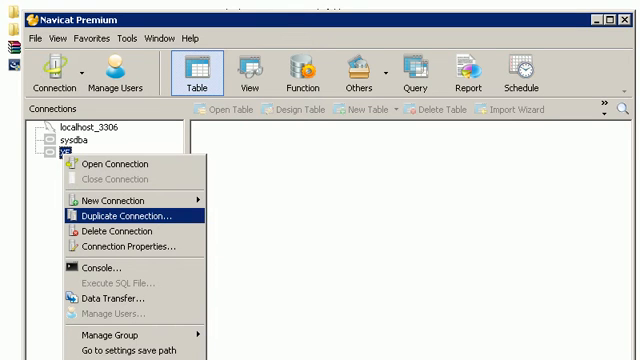
mouse_move(120, 288)
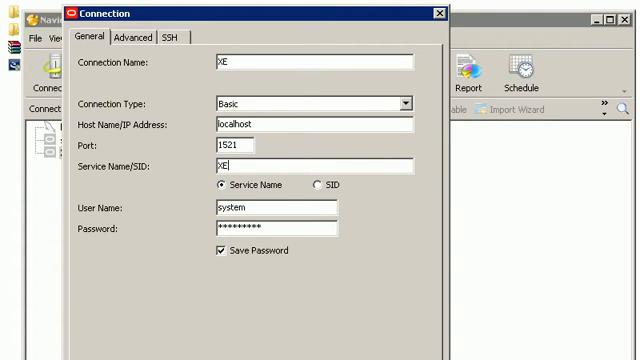
- Confirm the XE connection: localhost, port 1521, service XE, user system, password saved
double_click(222, 162)
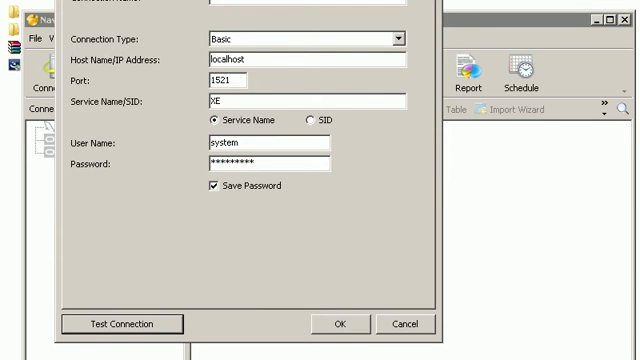
left_click(338, 324)
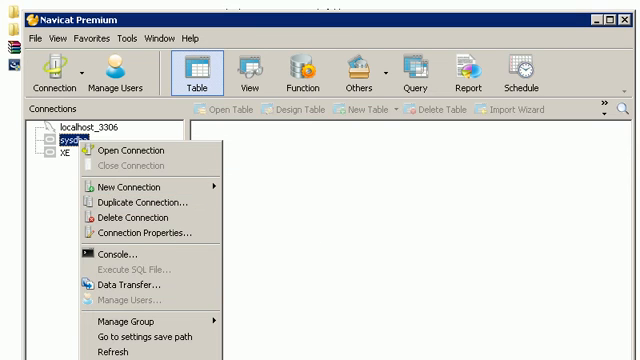
mouse_move(140, 204)
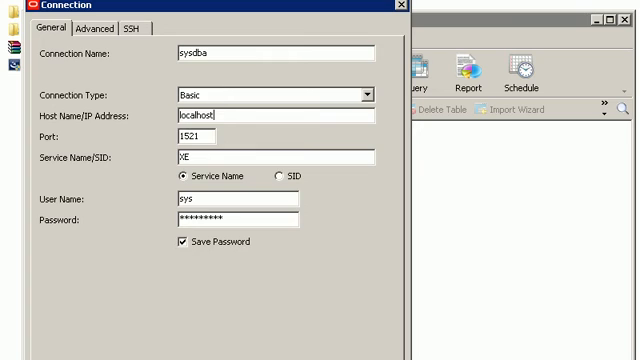
- Apply the SYSDBA role to the sysdba connection in its advanced options
left_click(82, 24)
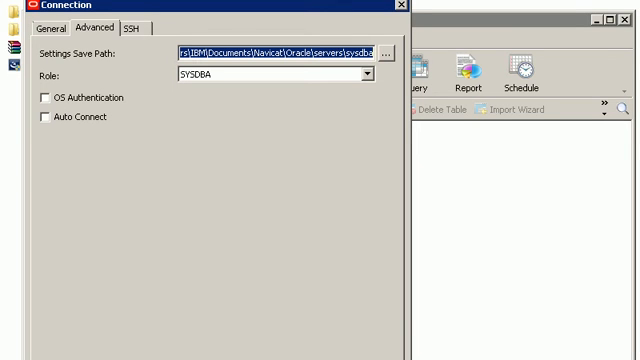
left_click(372, 74)
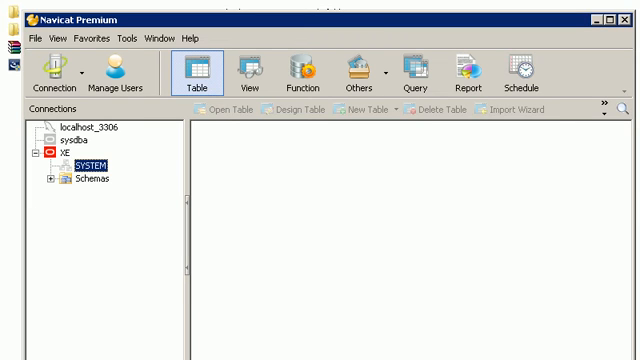
- List the SYSTEM schema's tables, scroll through them, then leave the table list
double_click(72, 160)
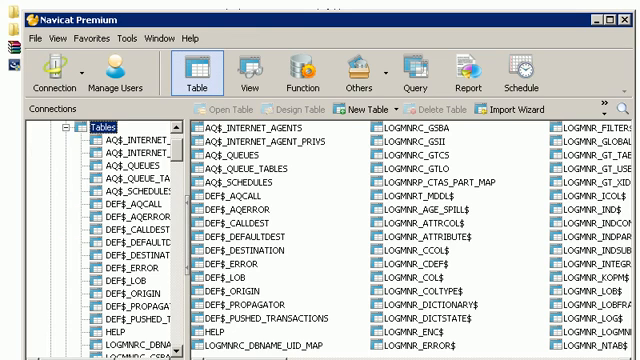
scroll("down", 3)
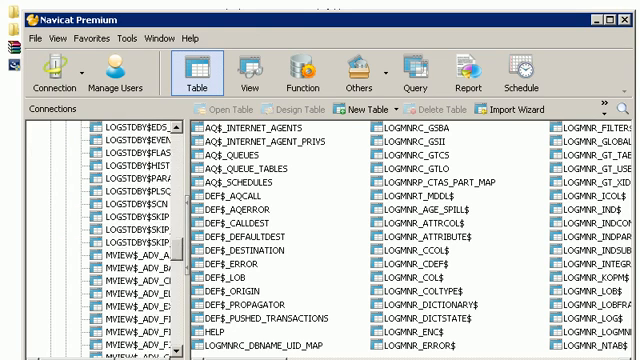
scroll("down", 3)
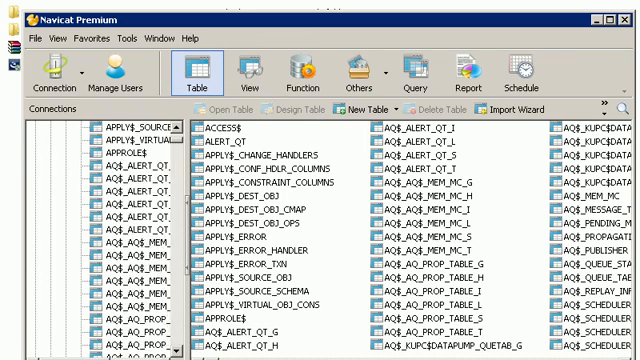
scroll("down", 3)
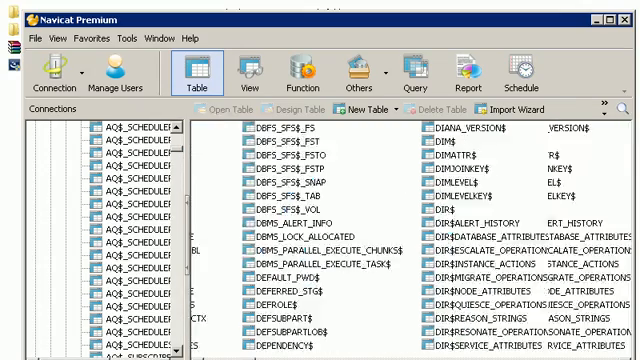
scroll("up", 3)
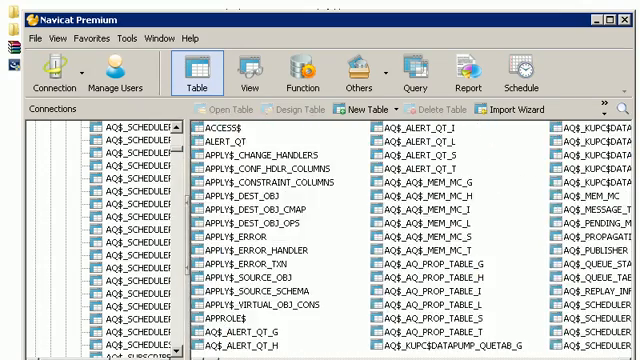
left_click(72, 158)
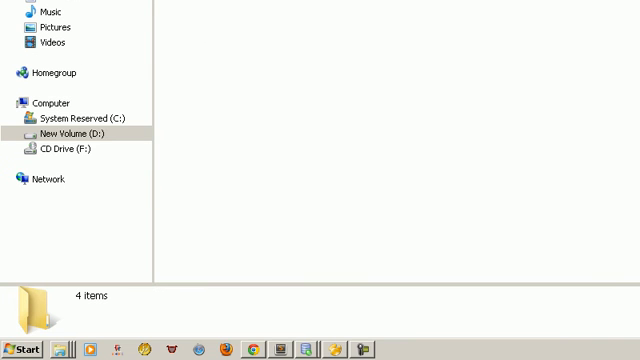
- Launch Get Started from the Oracle Database 11g Express Edition program group
left_click(18, 348)
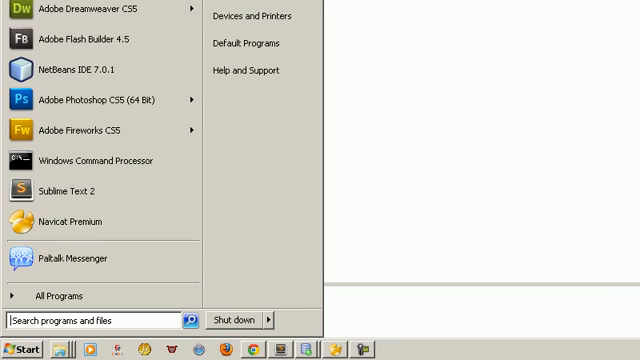
left_click(56, 296)
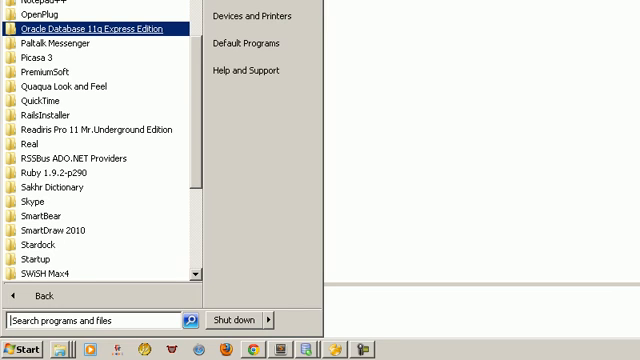
left_click(96, 30)
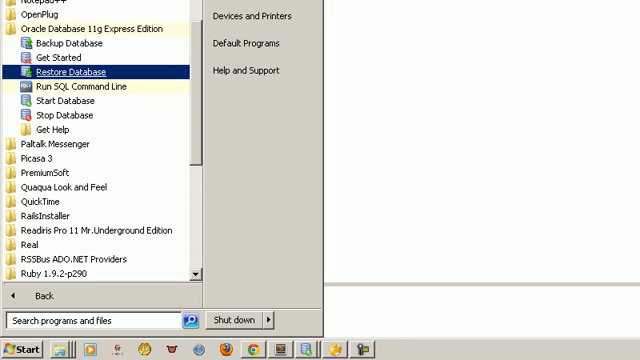
mouse_move(64, 56)
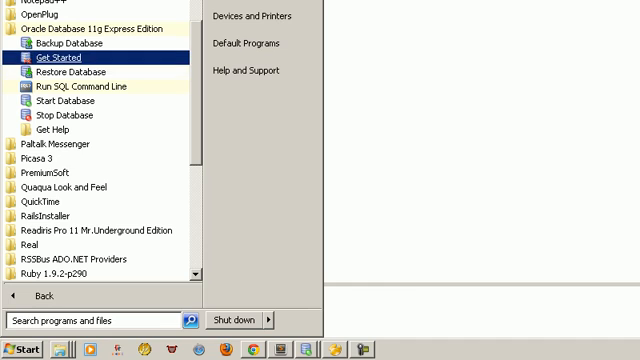
left_click(52, 58)
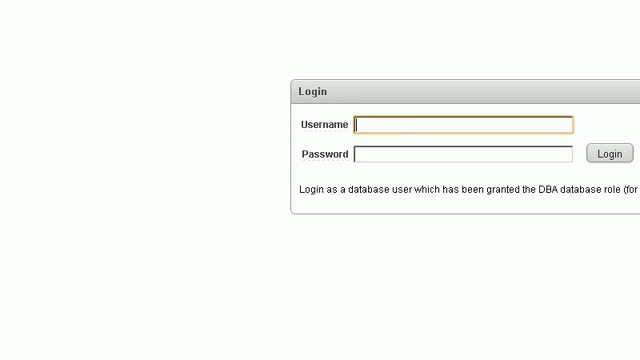
- Enter the SYSTEM username in the XE console login form
left_click(608, 152)
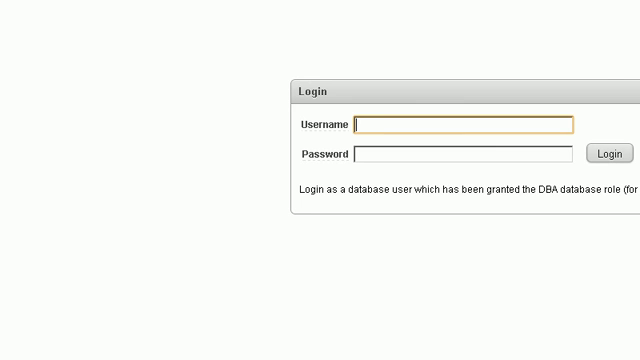
type("syst")
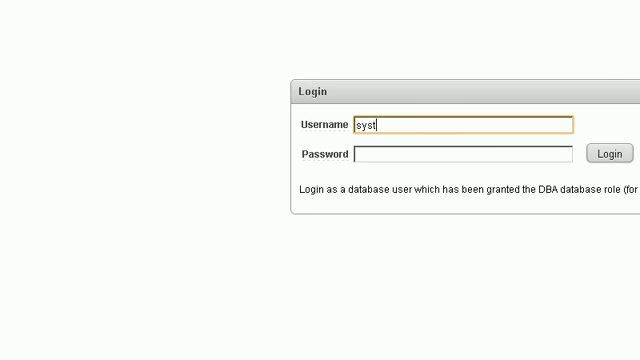
key("Backspace")
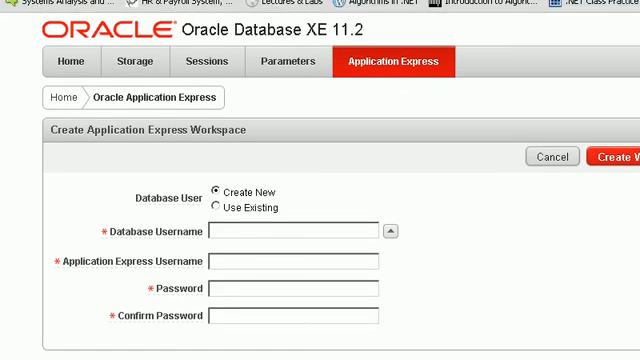
scroll("down", 3)
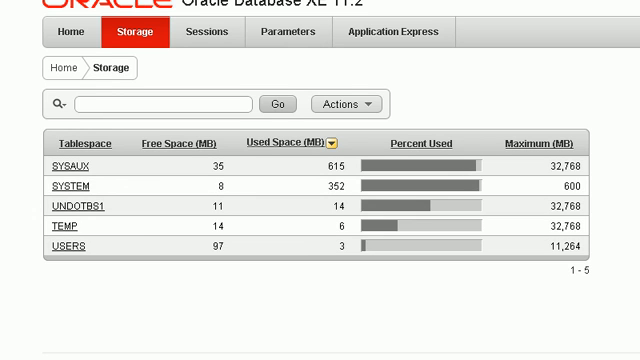
left_click(208, 32)
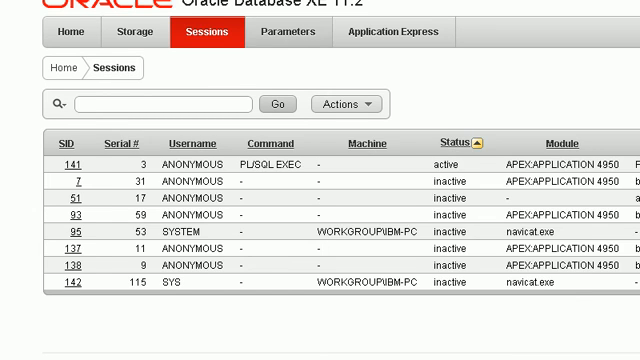
left_click(392, 32)
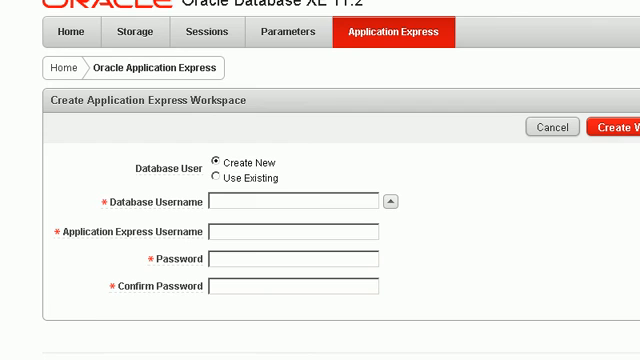
left_click(70, 32)
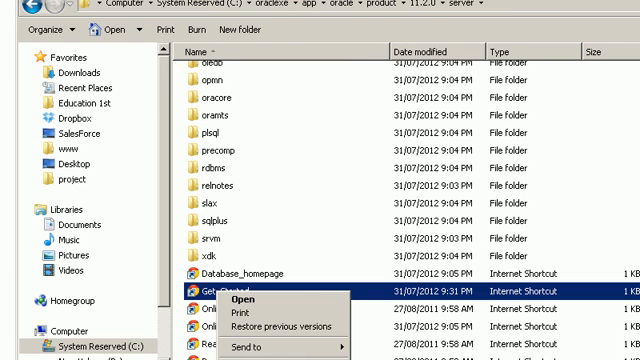
- Open the Database_homepage shortcut in the oraclexe 11.2.0 server folder
left_click(240, 356)
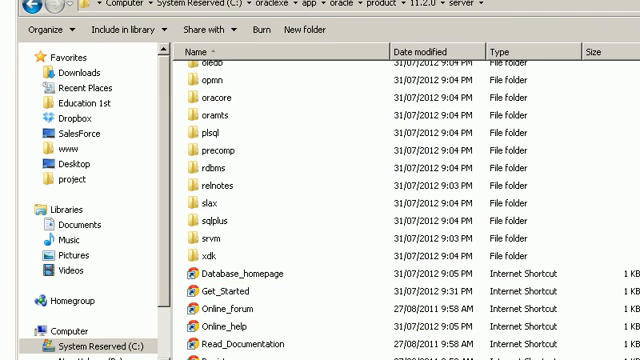
double_click(244, 272)
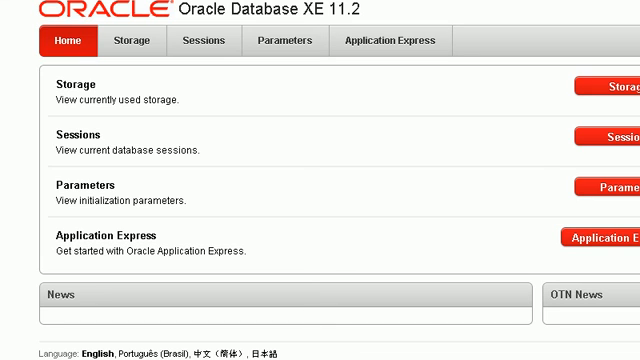
double_click(130, 154)
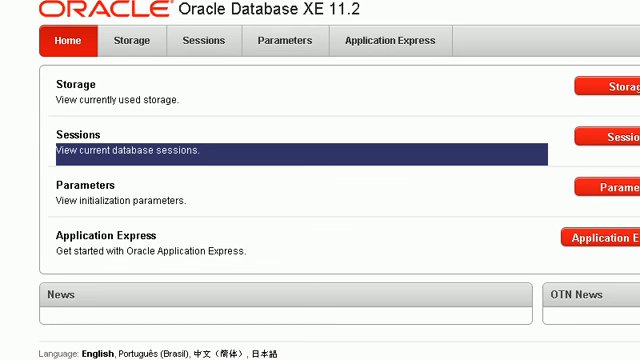